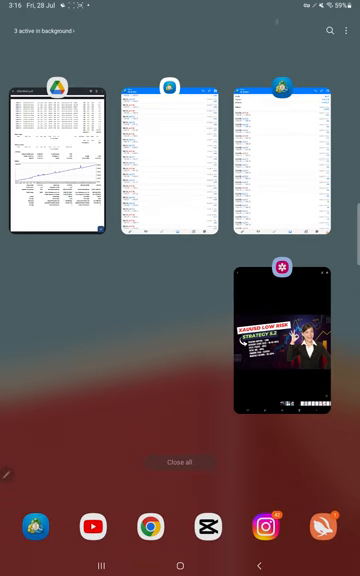
- Reopen MetaTrader 4 from recent apps onto its GBPJPY trade history
click(288, 342)
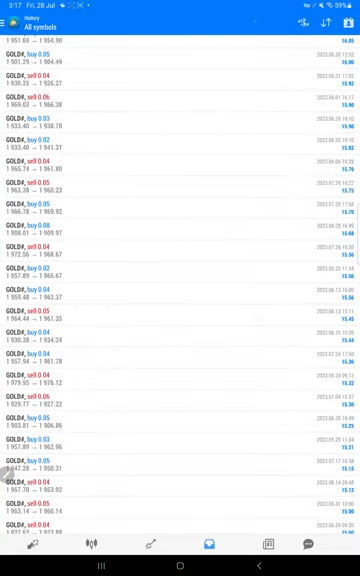
- Scroll the History tab to the top to show the Profit, Deposit and Balance totals
click(342, 24)
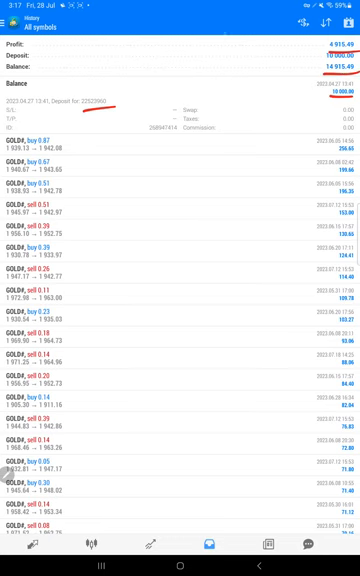
- Scroll down through the XAUUSD deals in the trade history
scroll(down, 3)
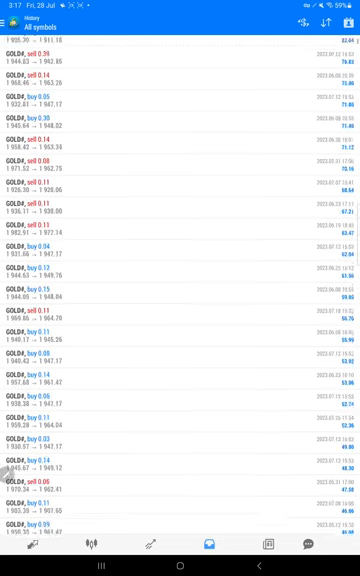
scroll(down, 3)
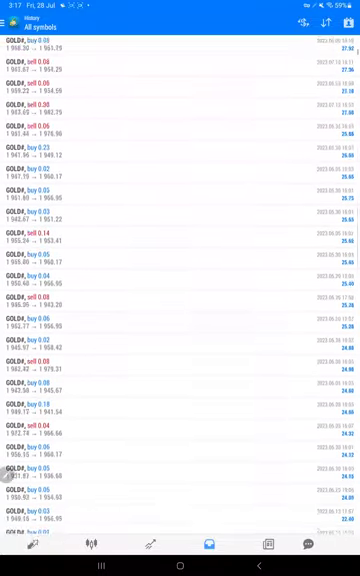
scroll(down, 3)
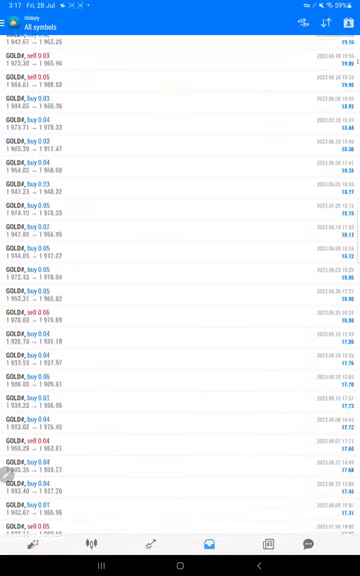
scroll(down, 3)
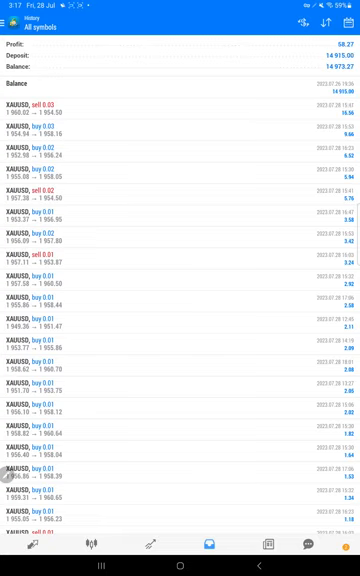
scroll(down, 3)
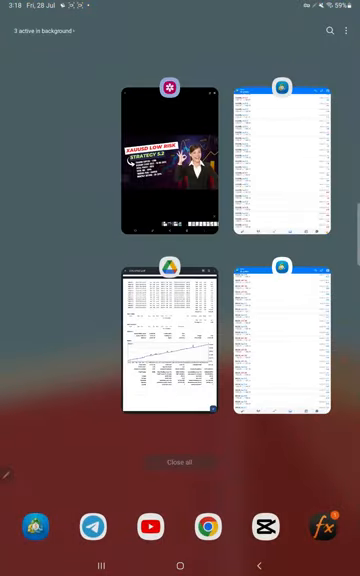
- Switch to the PDF viewer showing the annotated strategy tester report
click(170, 340)
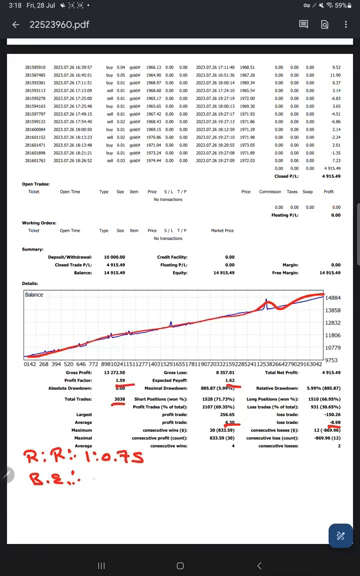
- Handwrite the breakeven figures 57, 691. and 12:1.1 below the R:R note
text(57%.)
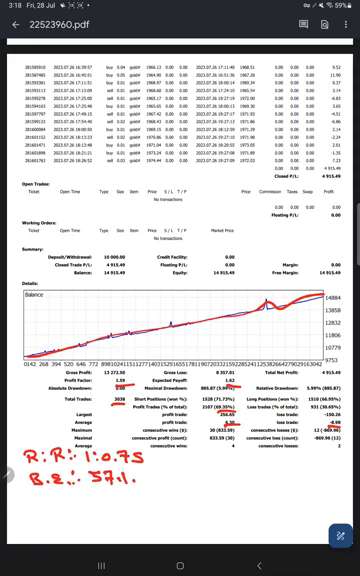
text(691.)
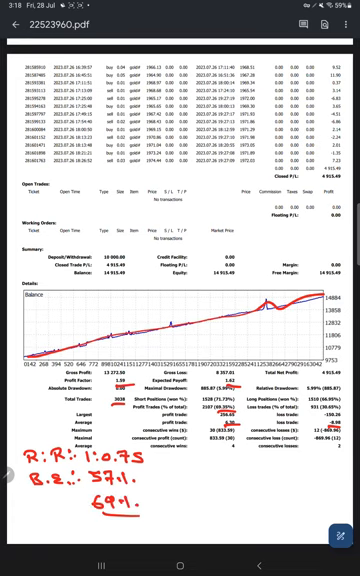
text(12:1.1)
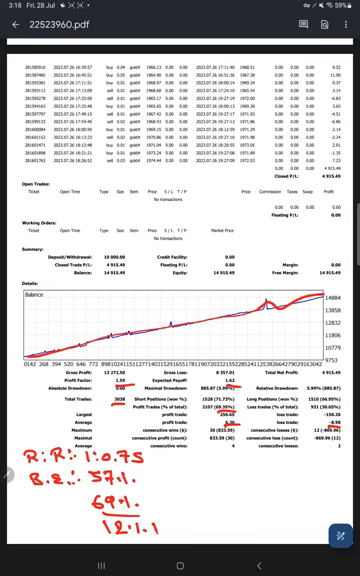